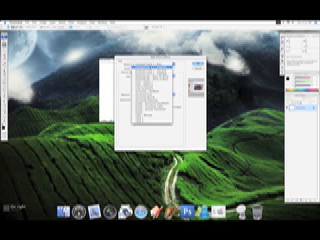
{"action": "left_click", "coordinate": [150, 98]}
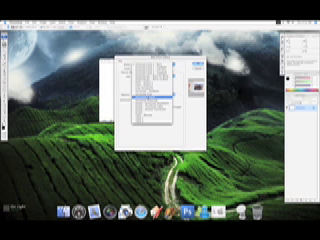